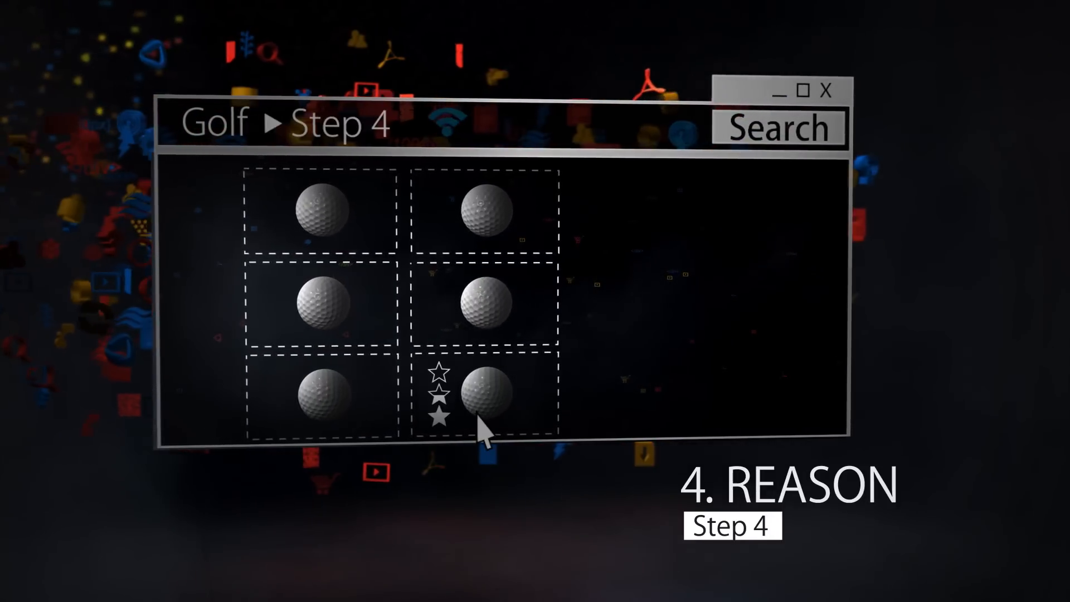
Select the star-rated golf ball result, advancing the demo to Golf ▸ Step 4 ▸ Reason.
left_click(488, 399)
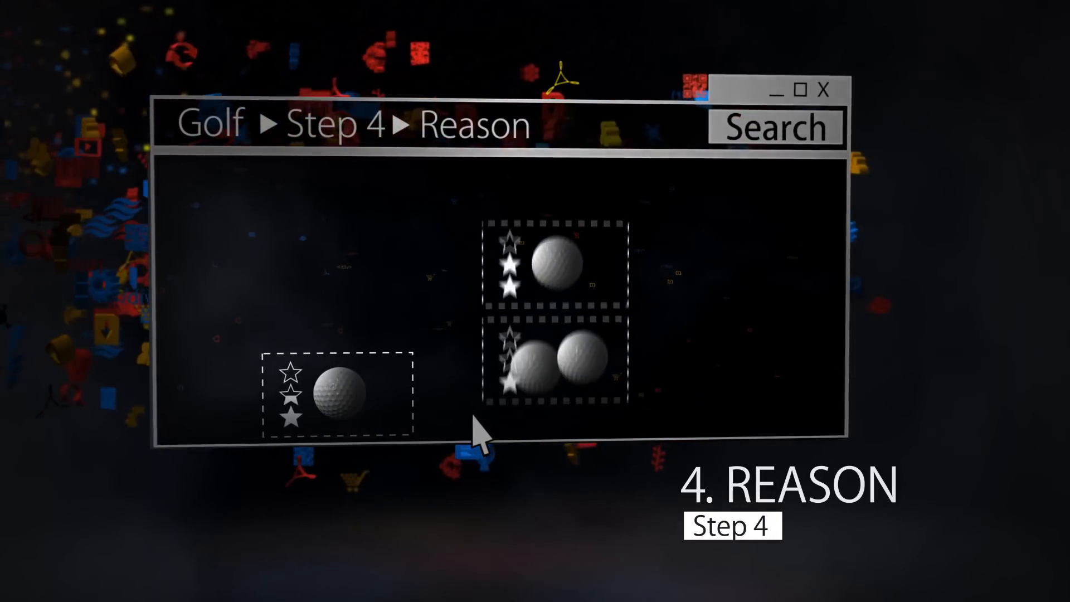